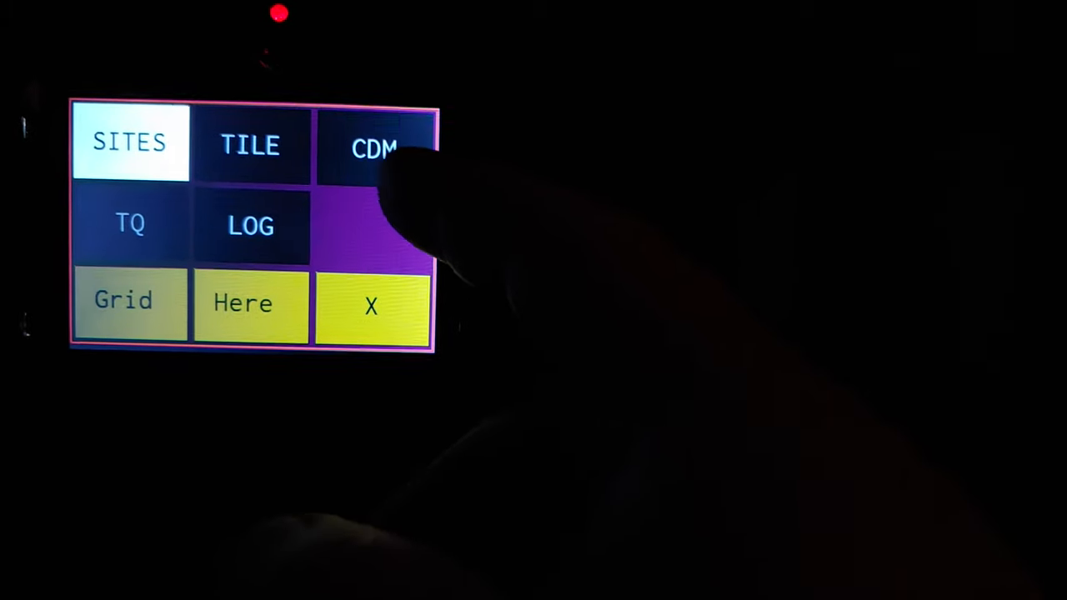
Step: Bring up the CDM command page showing dsp:cdm+8 with ENGAGE ready
{"action": "left_click", "coordinate": [375, 146]}
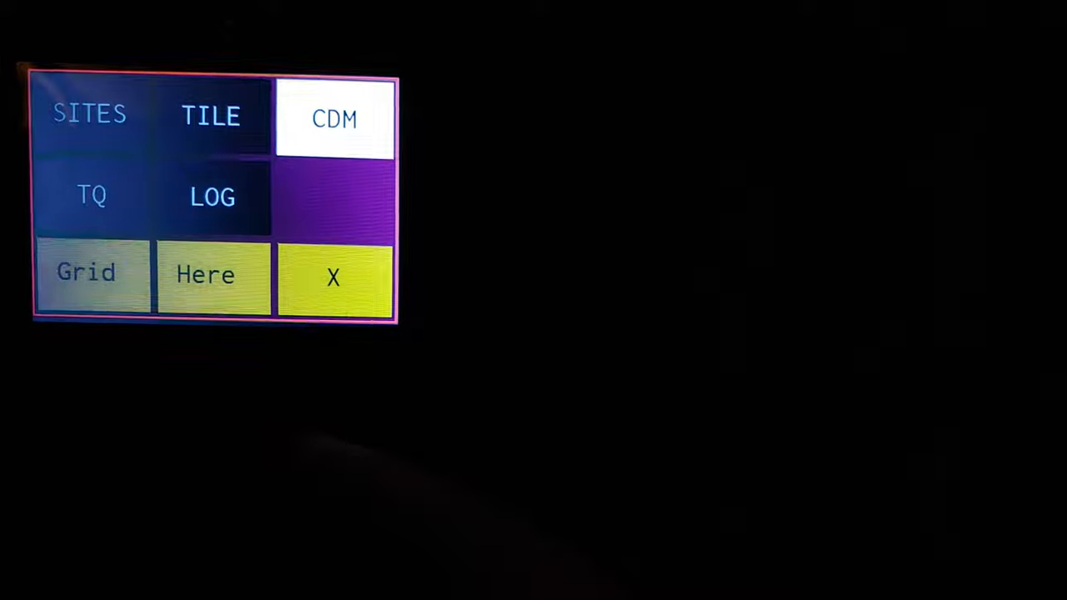
{"action": "left_click", "coordinate": [333, 118]}
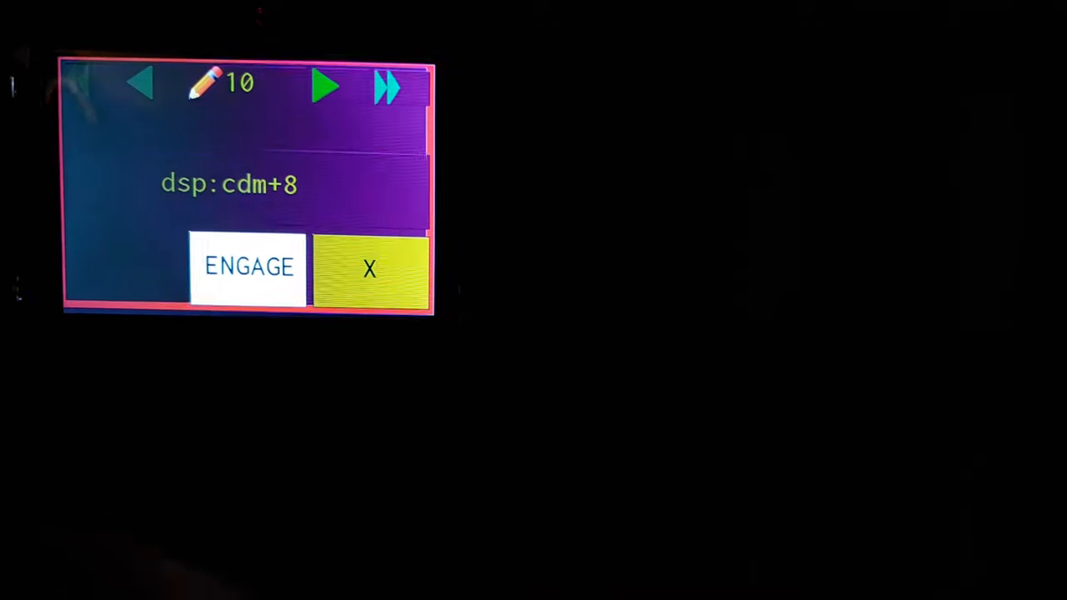